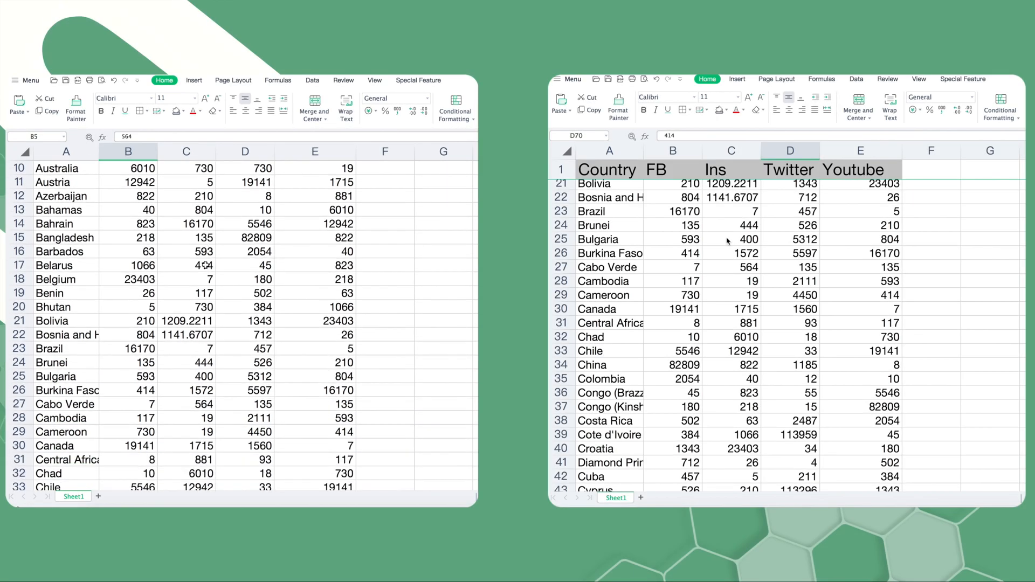
# Step: Freeze the top header row (Country, FB, Ins, Twitter, Youtube) and scroll down to verify it
pyautogui.scroll(-3)
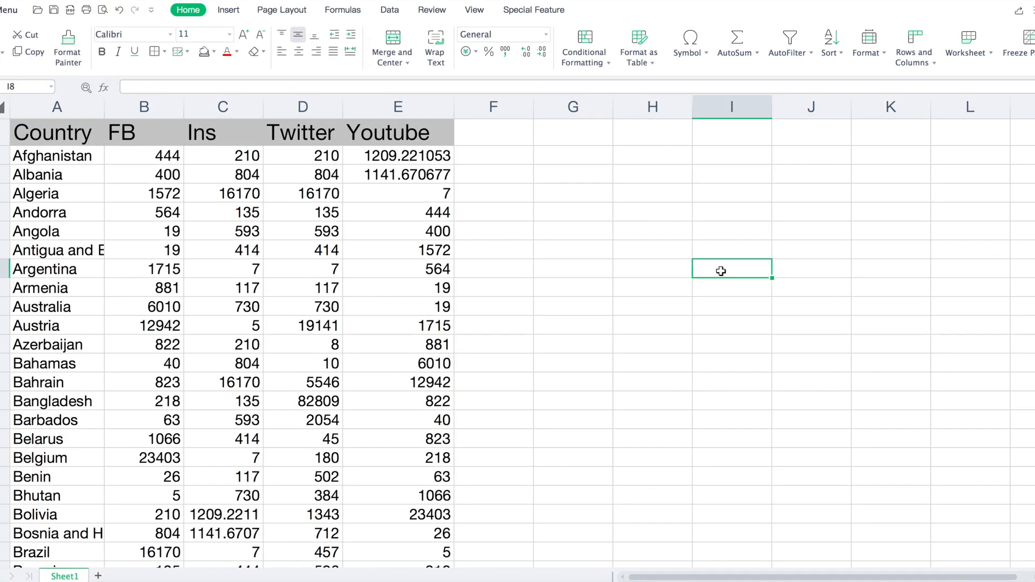
pyautogui.click(475, 9)
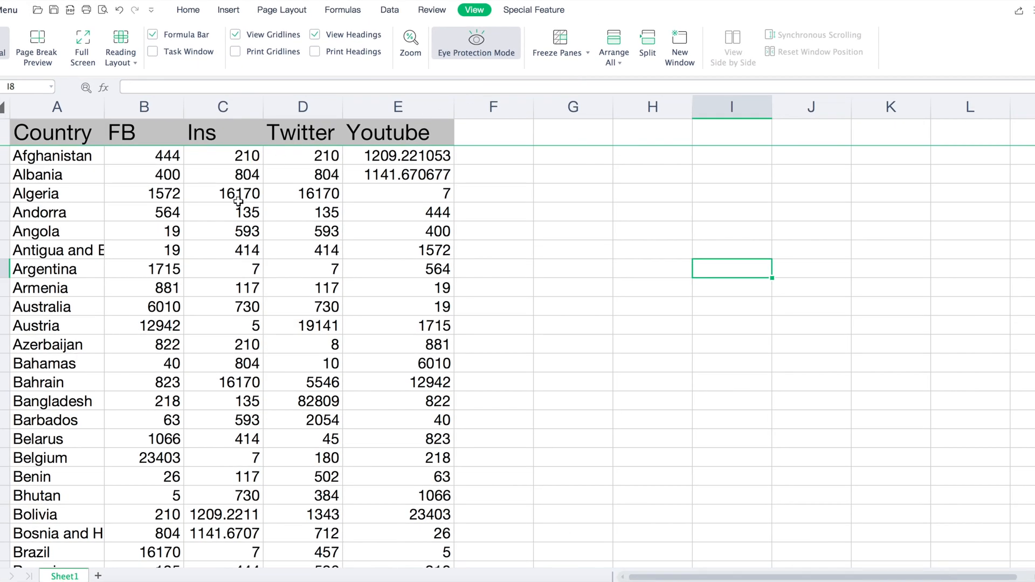
pyautogui.scroll(-3)
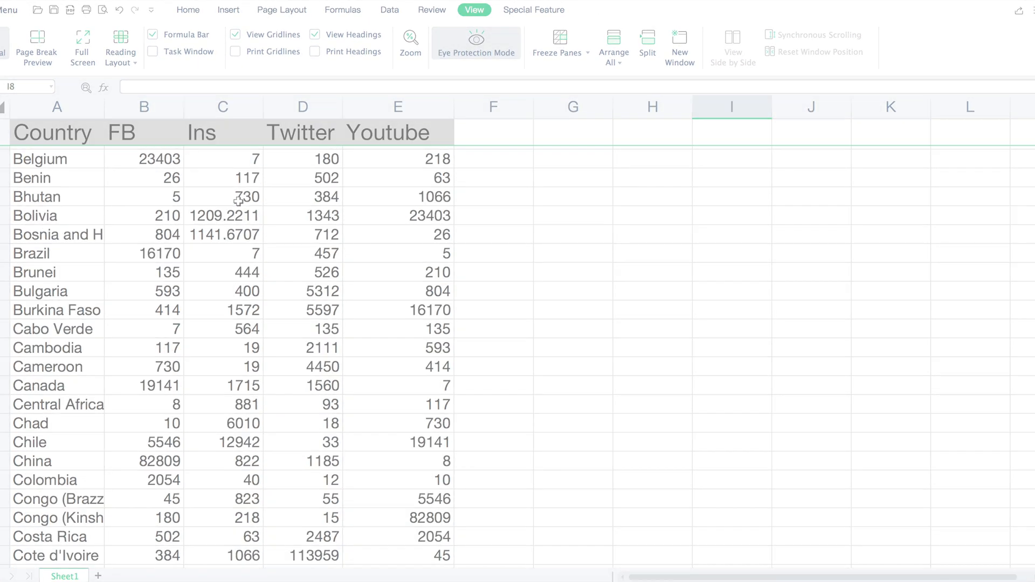
pyautogui.click(558, 48)
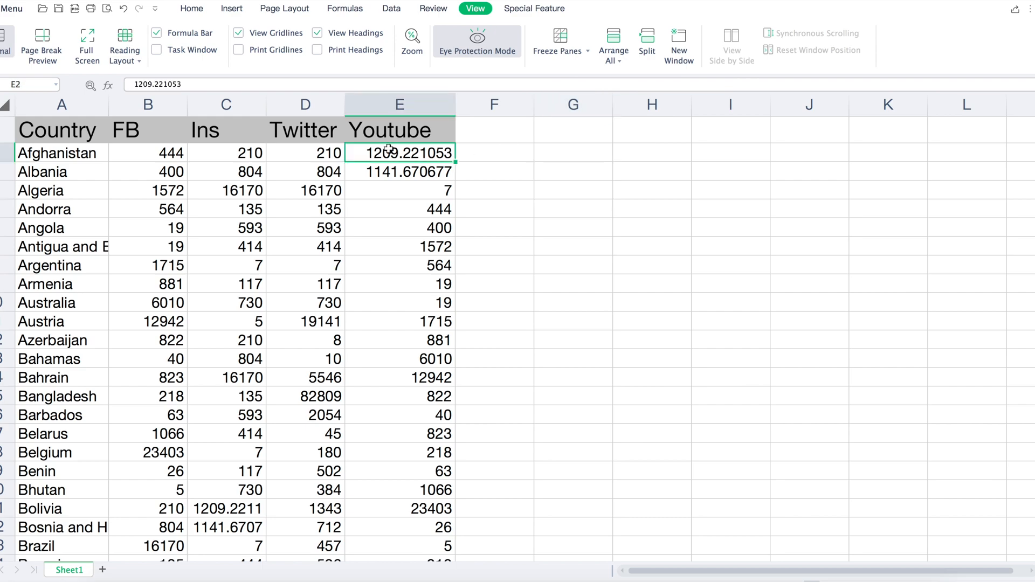
pyautogui.click(730, 508)
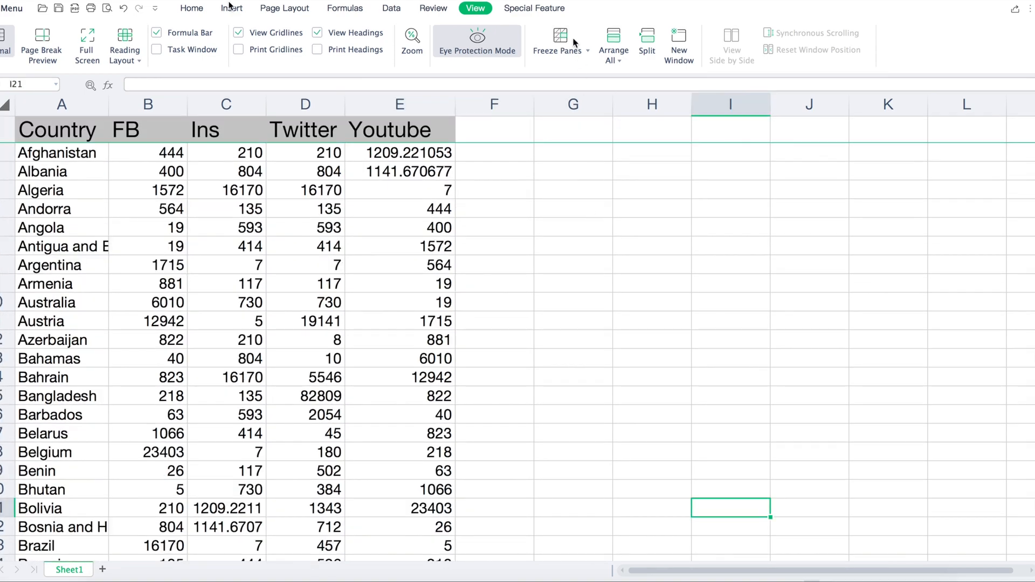
pyautogui.scroll(-3)
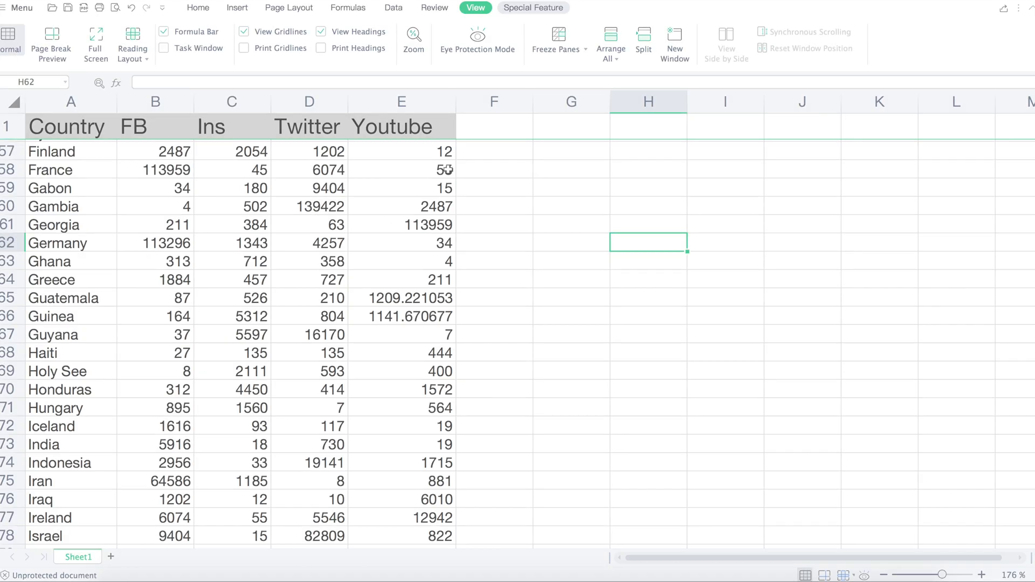
# Step: Search the sheet for 'indonesia' using Find Next and Find All, listing match A74
pyautogui.click(196, 7)
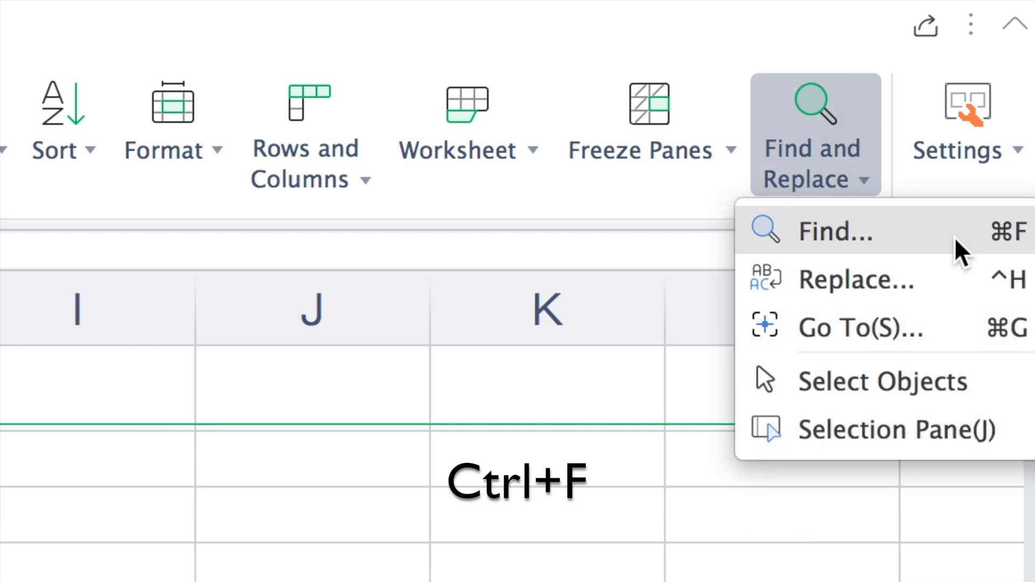
pyautogui.click(835, 231)
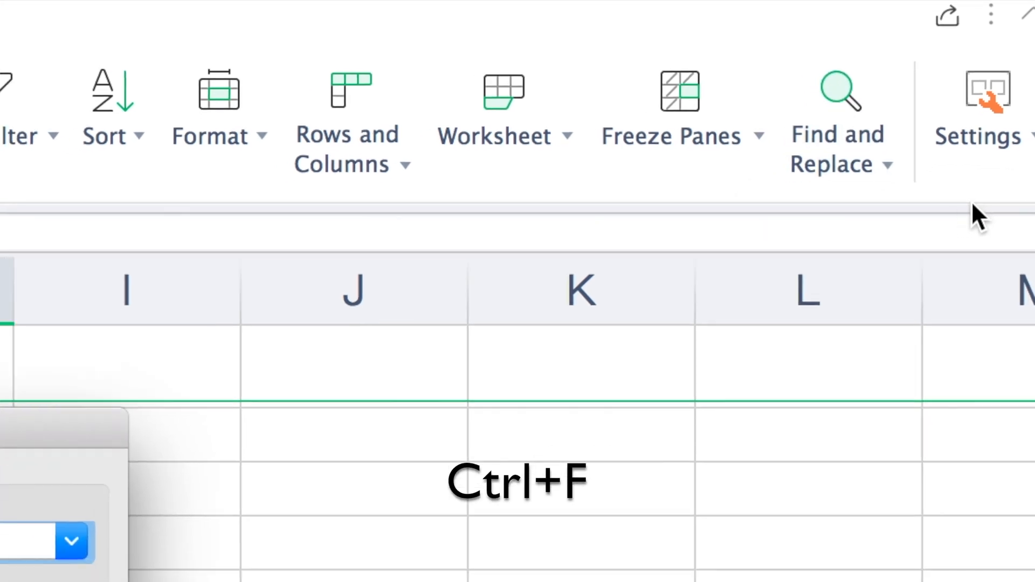
pyautogui.press('Ctrl+F')
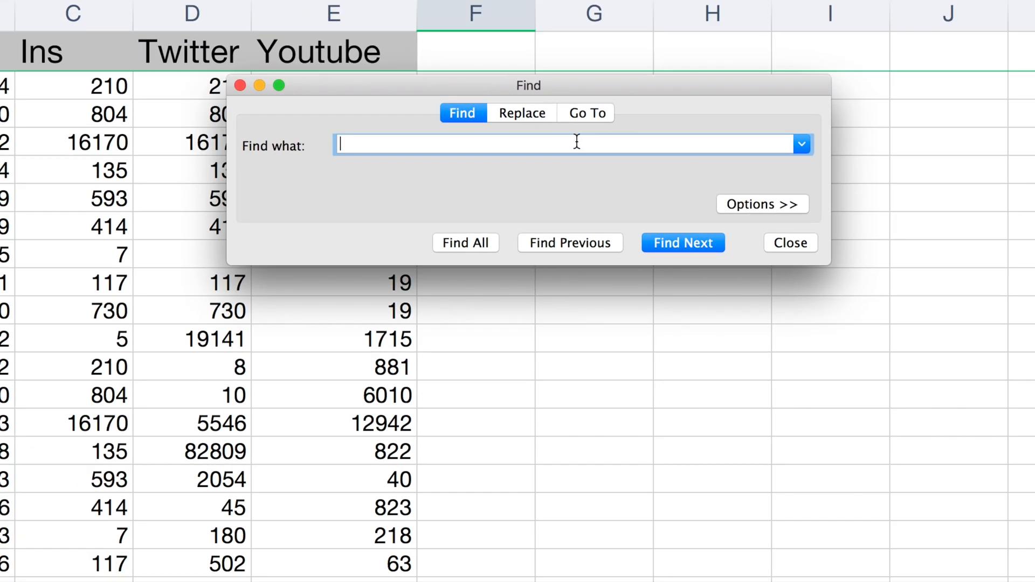
pyautogui.write('indonesia')
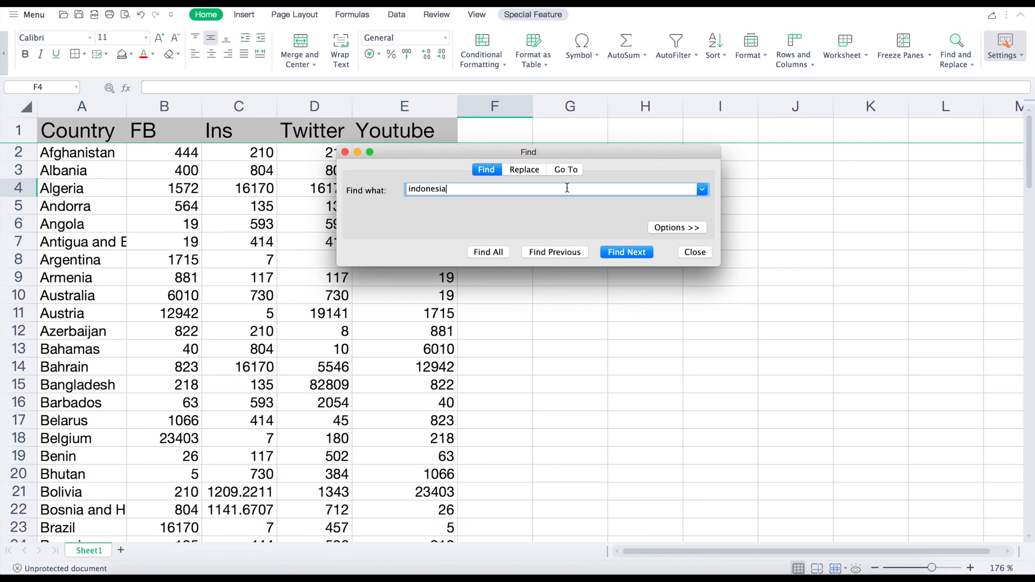
pyautogui.click(626, 252)
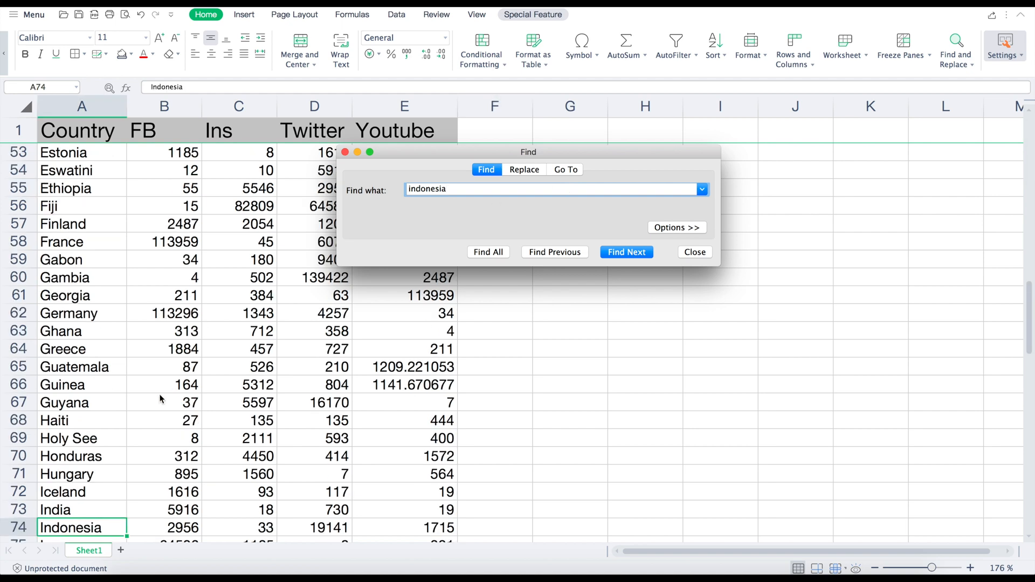
pyautogui.click(488, 251)
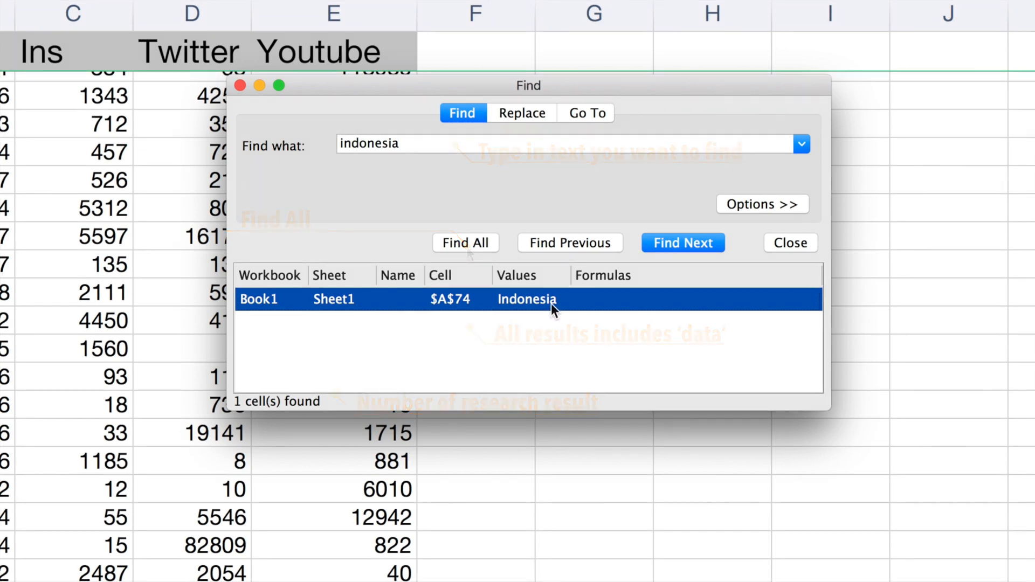
# Step: View the Find dialog's extra search options, then close the dialog
pyautogui.click(761, 204)
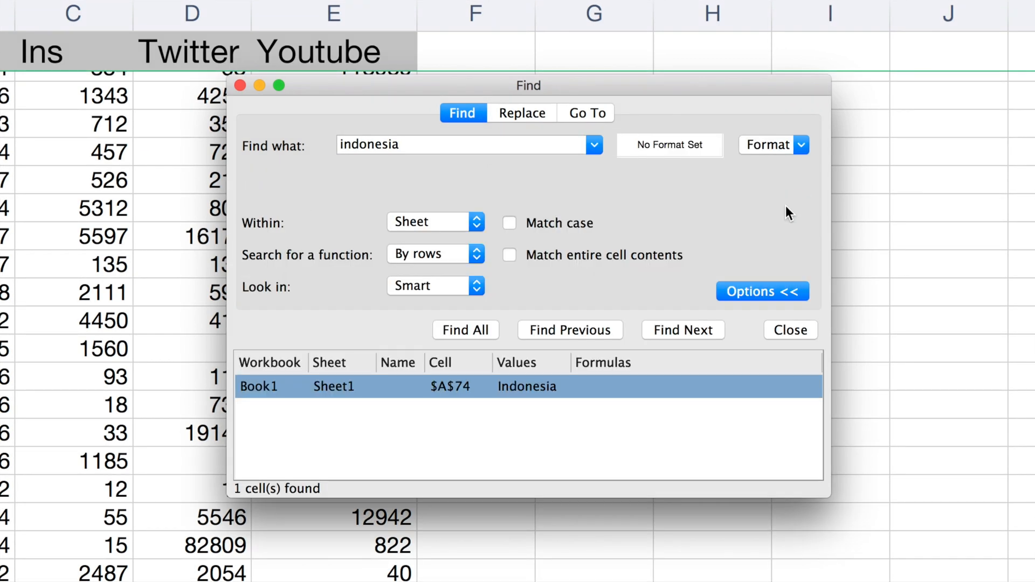
pyautogui.click(789, 330)
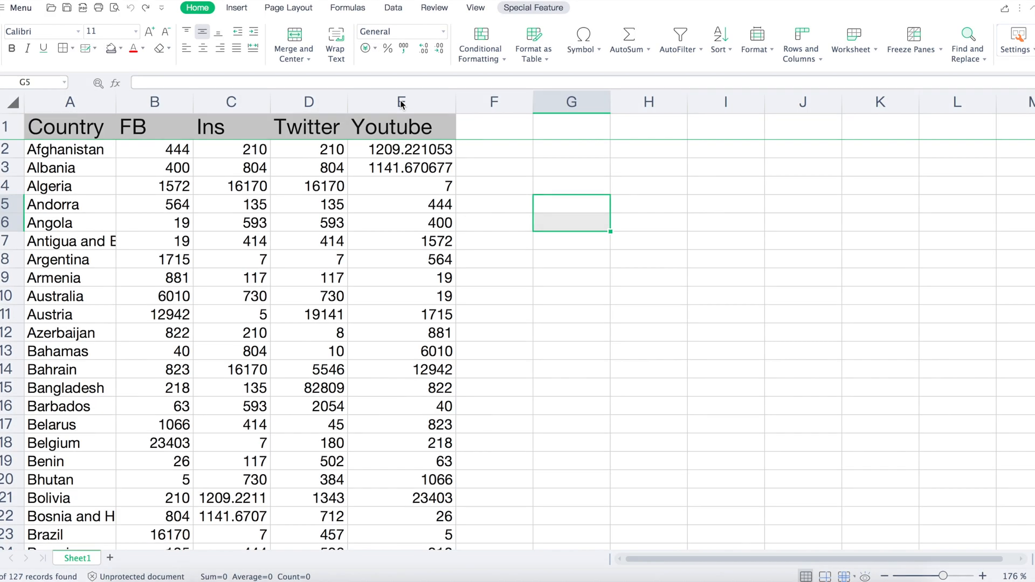
pyautogui.click(401, 102)
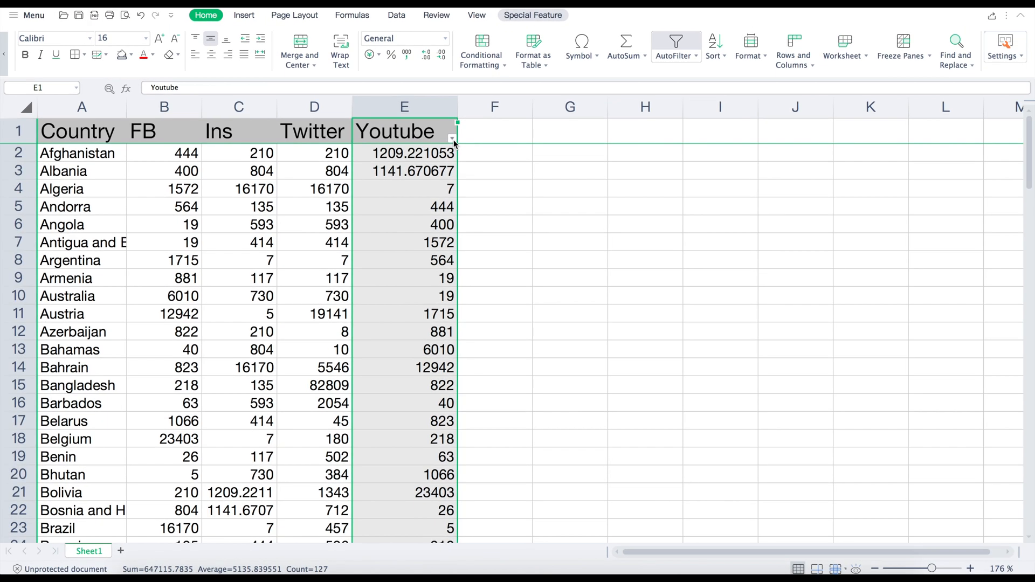
pyautogui.click(452, 139)
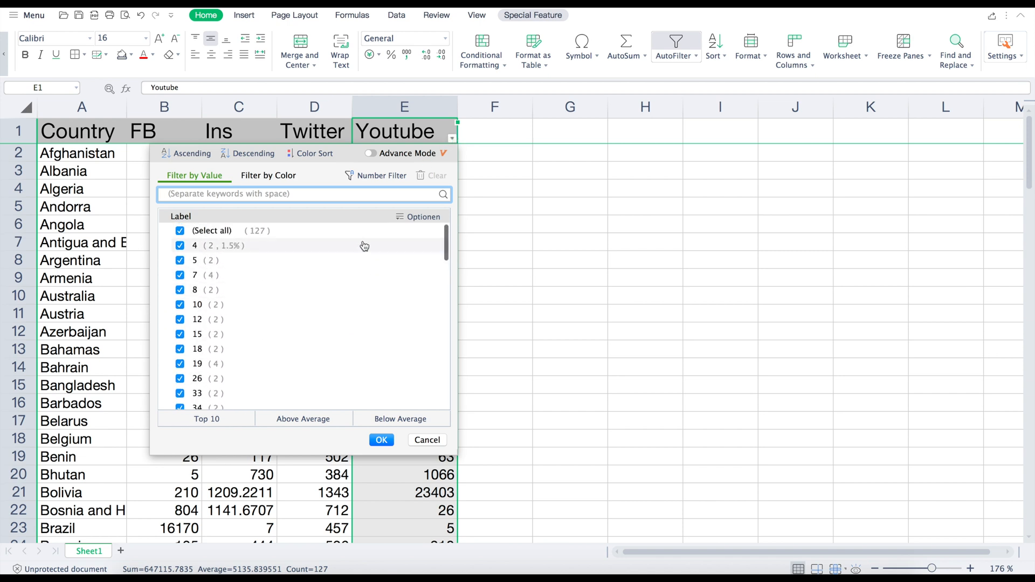
pyautogui.click(381, 440)
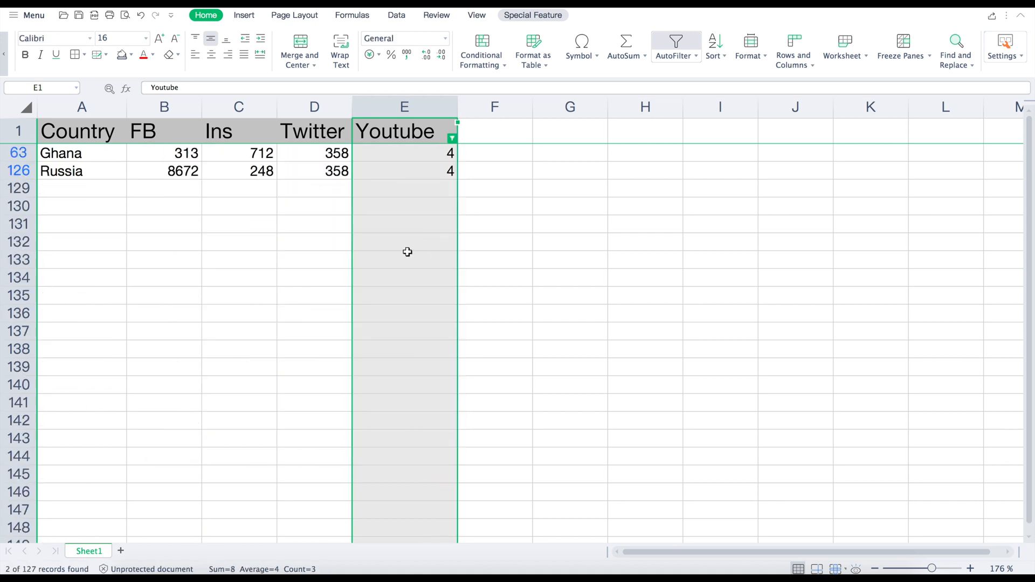
pyautogui.click(676, 50)
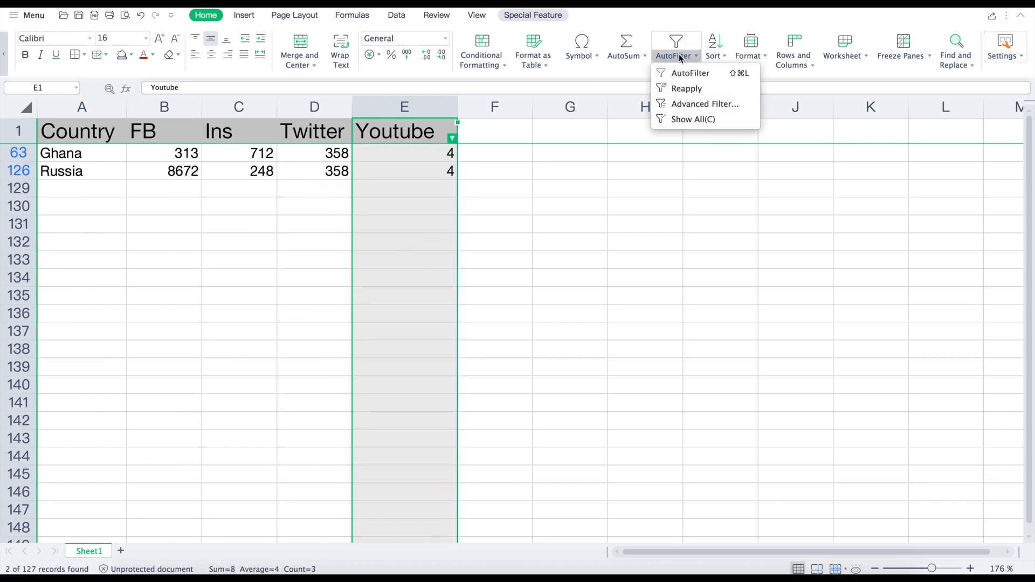
pyautogui.click(692, 120)
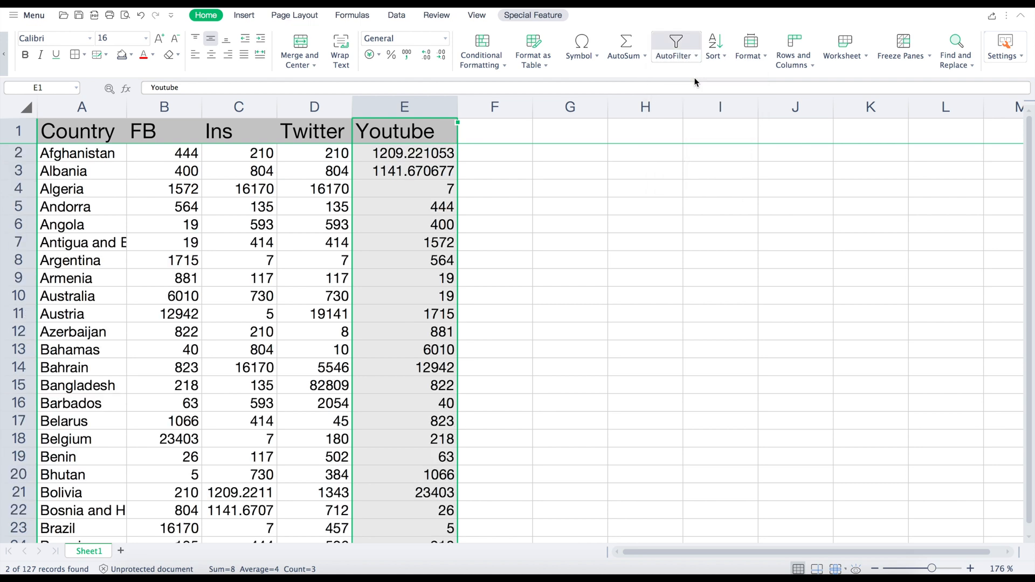